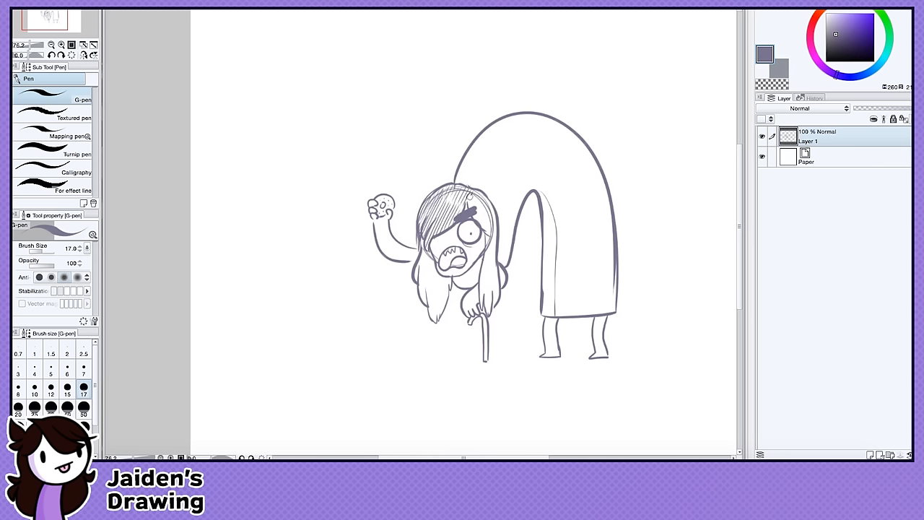
Draw the hunched old woman with cane and cookie under a tall arch
left_click_drag(462, 195, 492, 275)
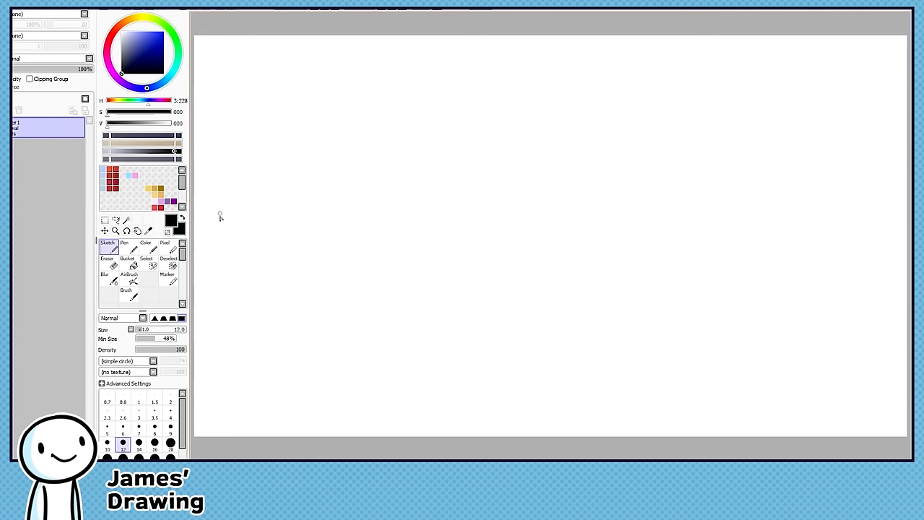
Pick a SAI drawing tool to start the rough character outline
left_click(107, 445)
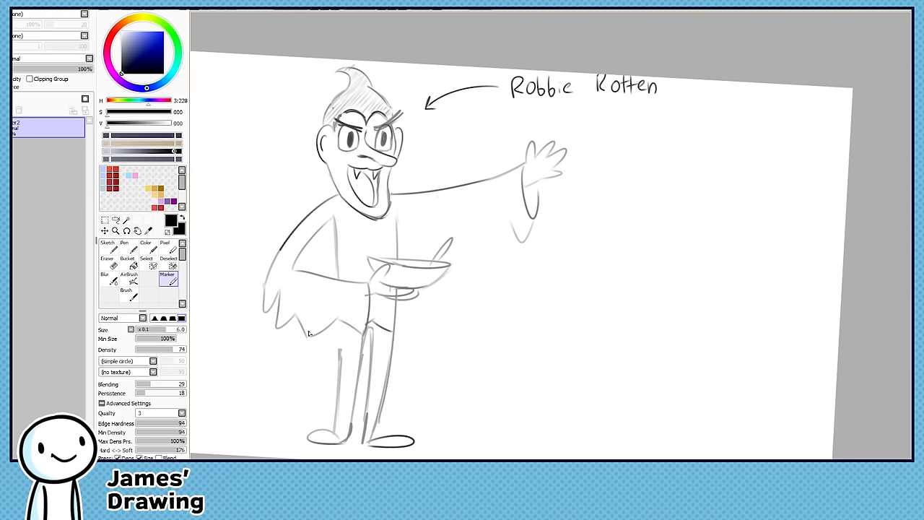
Label the figure 'Robbie Rotten' with an arrow pointing to his head
left_click(107, 253)
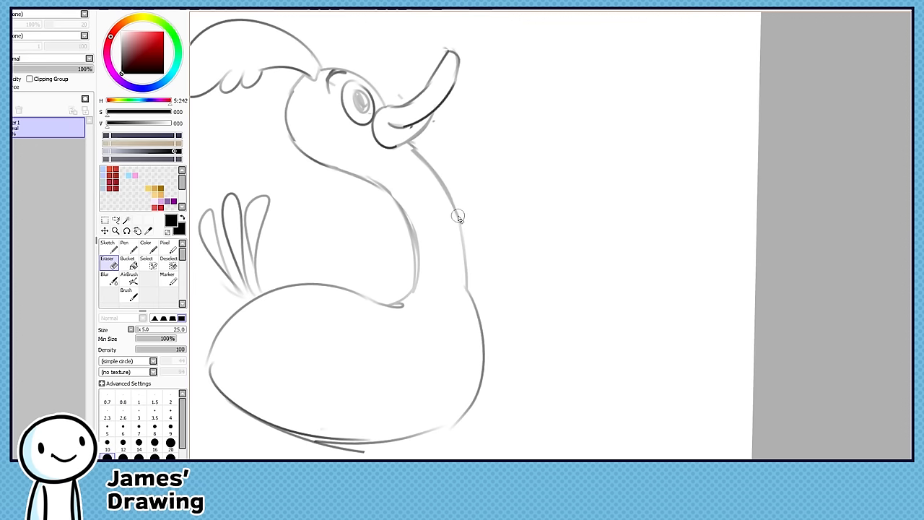
Sketch the Road Runner's crest, beak, curved neck, tail feathers and round body
left_click(167, 276)
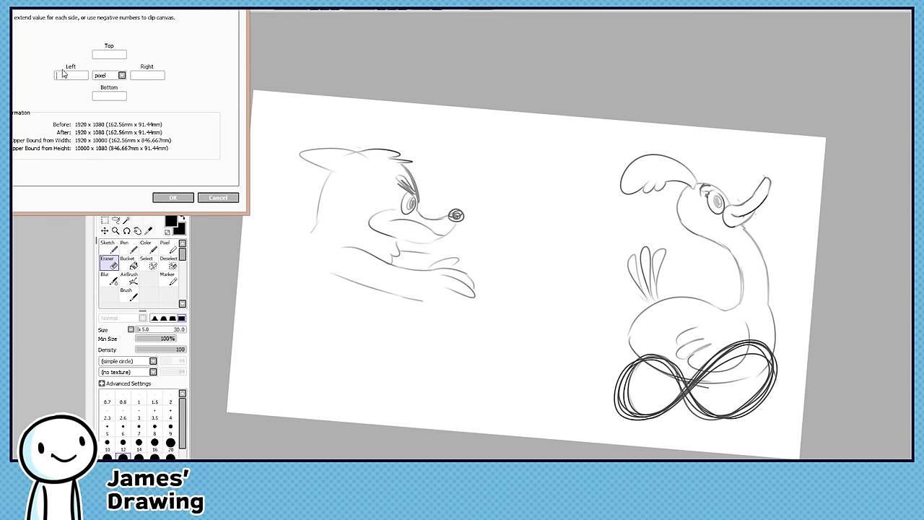
Cancel the Canvas Size dialog without changing the canvas
left_click(173, 197)
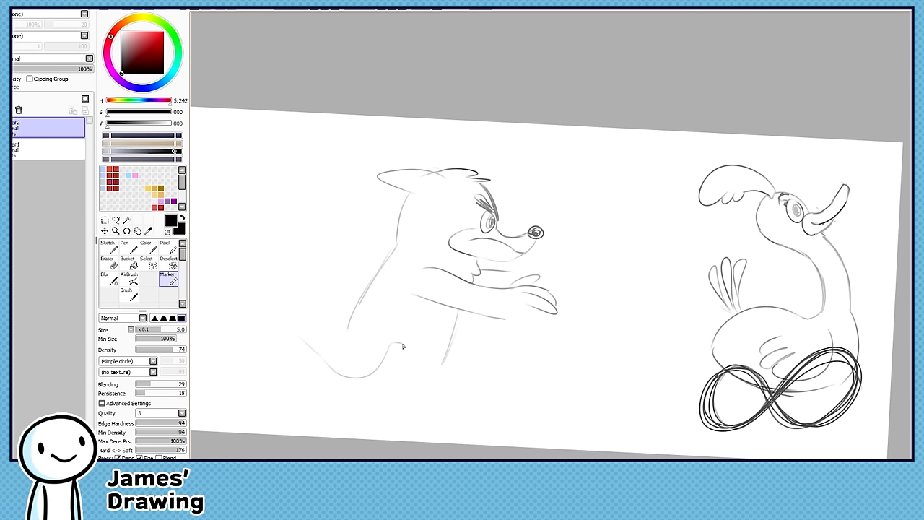